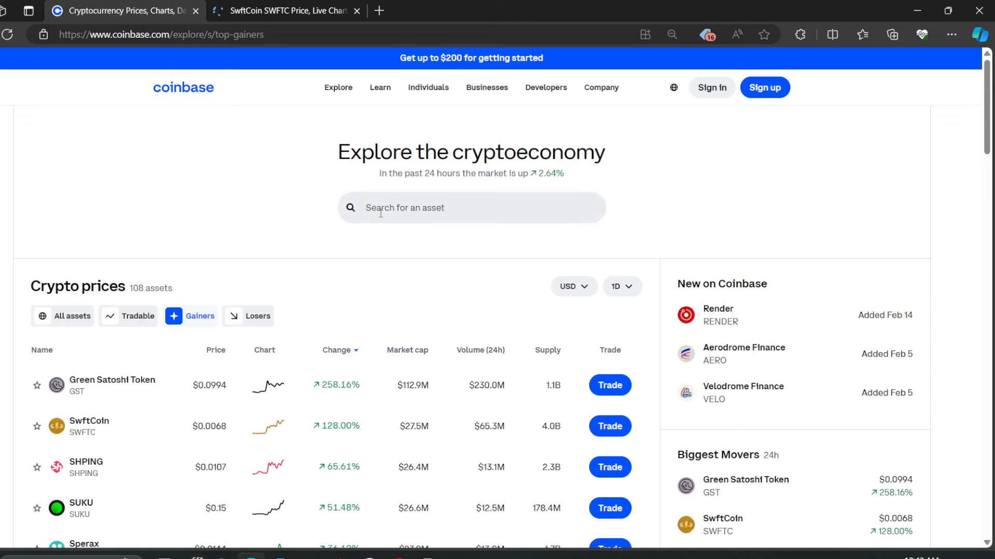
mouse_move(348, 262)
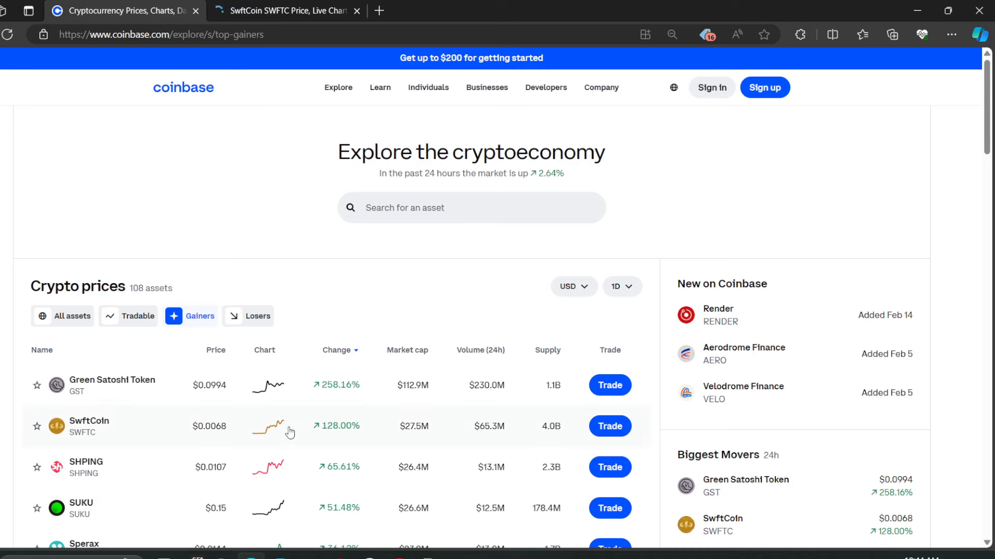
mouse_move(239, 431)
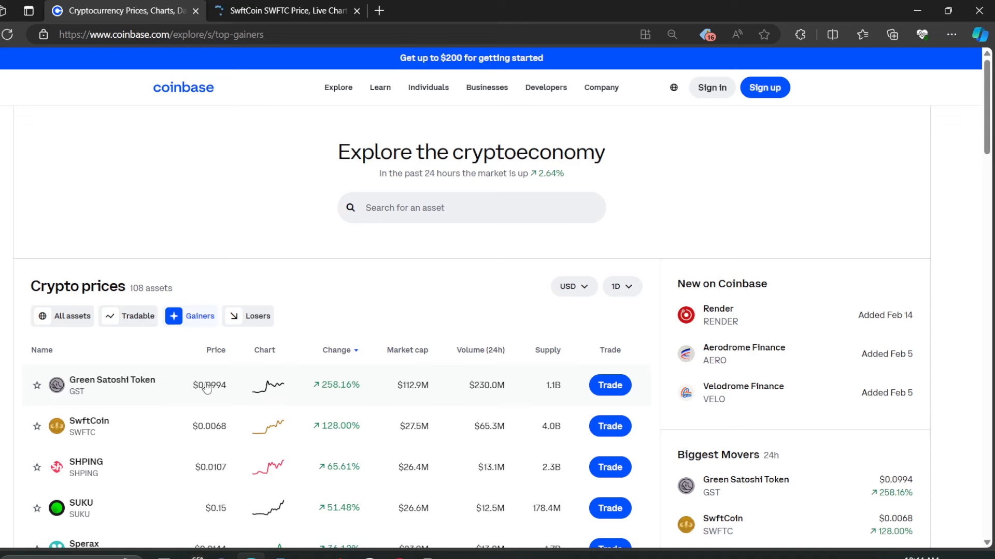
mouse_move(297, 395)
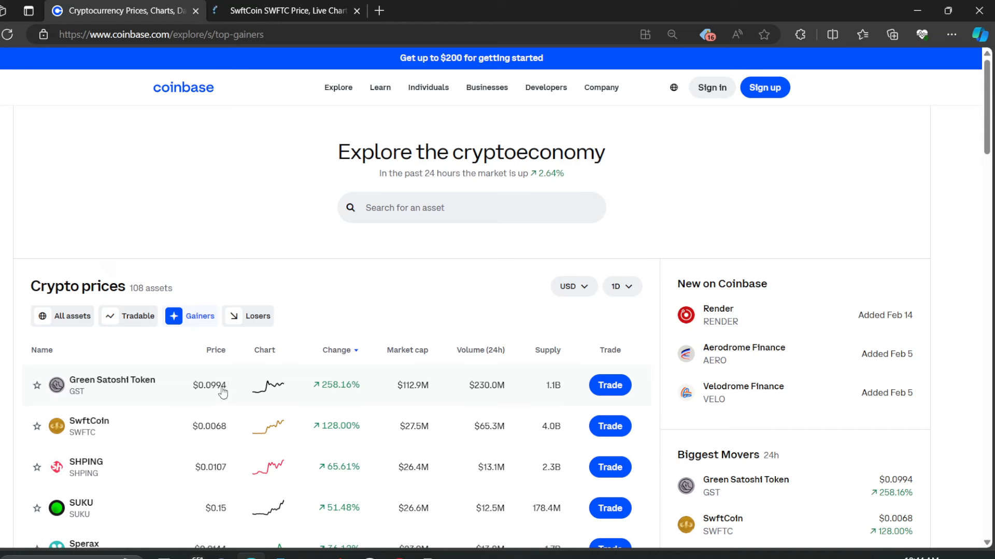
mouse_move(281, 402)
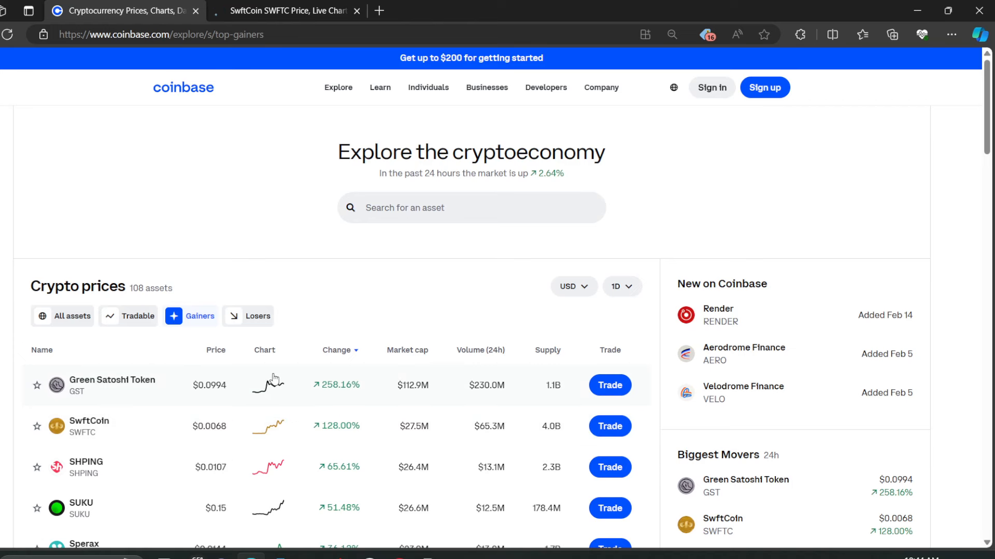
mouse_move(338, 87)
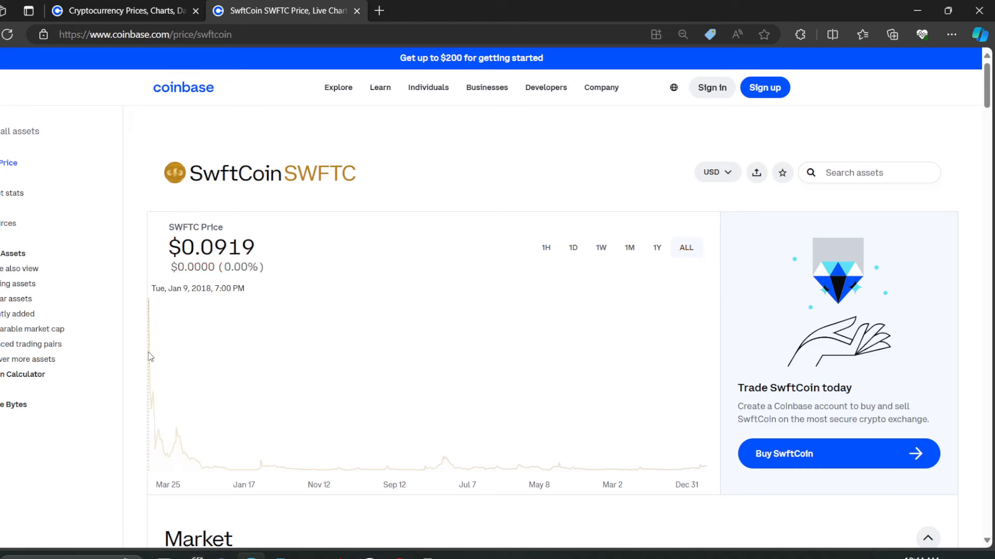
mouse_move(501, 417)
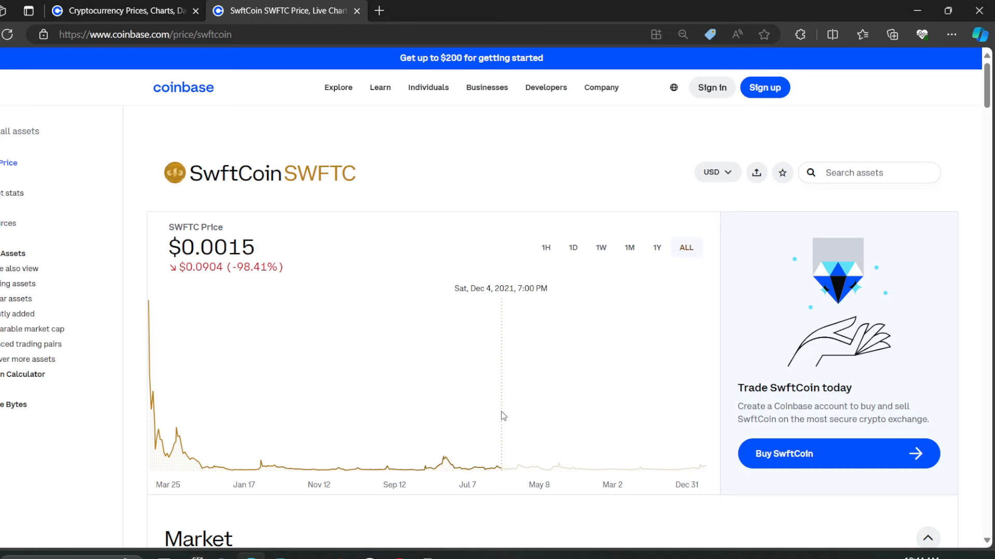
Switch the SWFTC chart through the 1Y, 1M and 1W ranges, ending on 1D
left_click(657, 247)
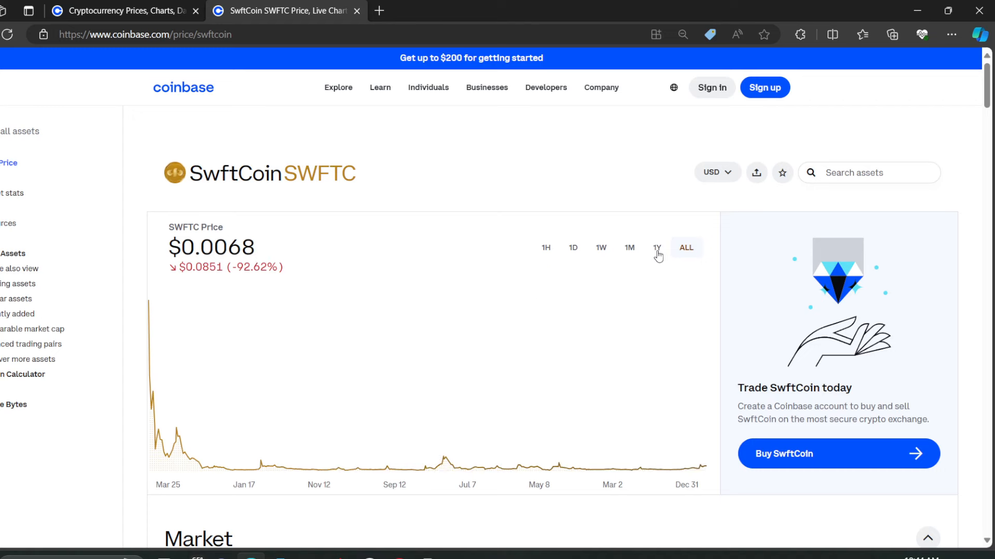
left_click(656, 247)
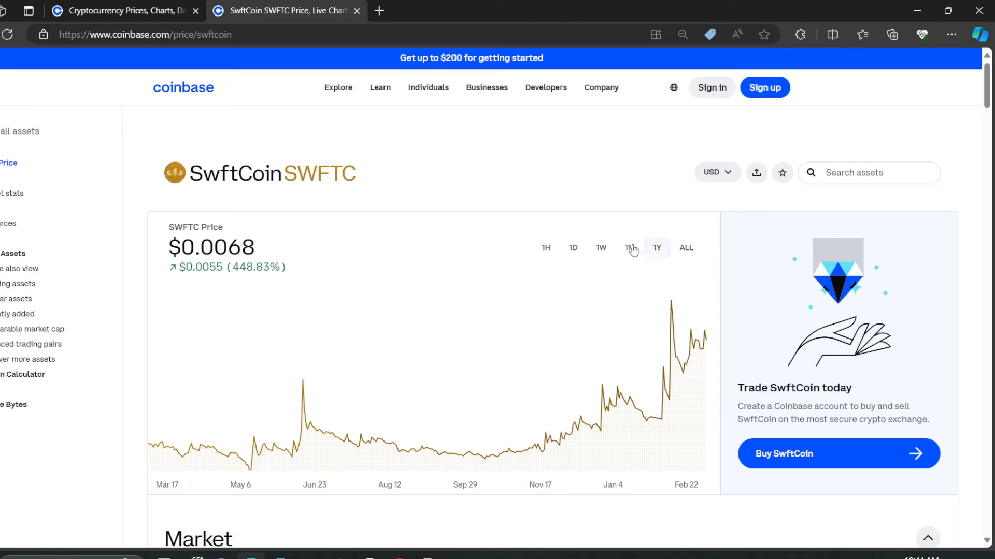
left_click(628, 247)
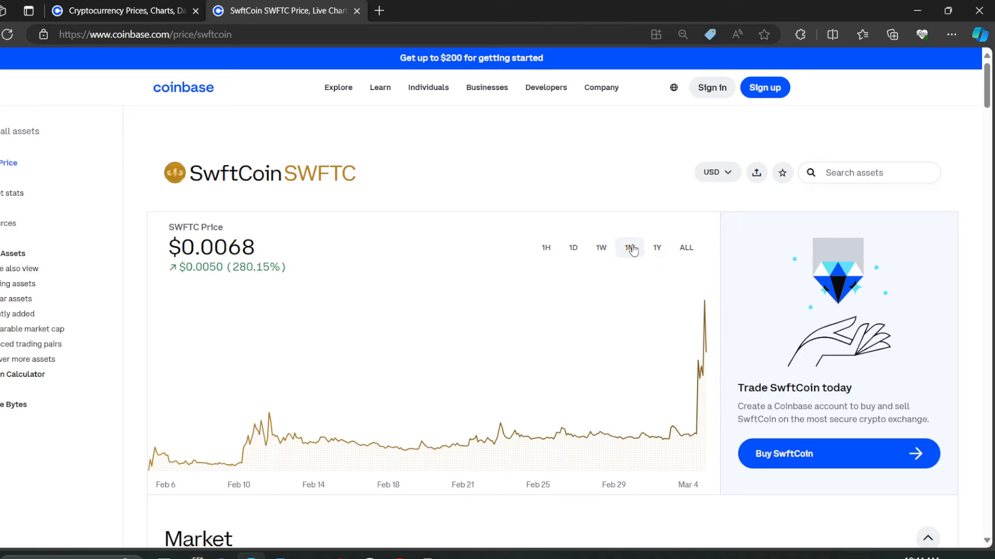
left_click(628, 247)
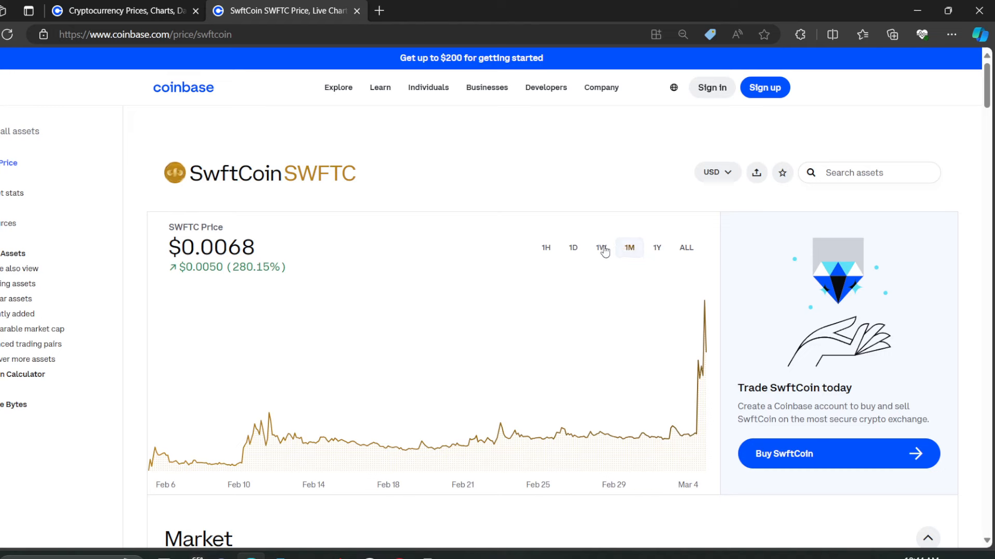
left_click(597, 248)
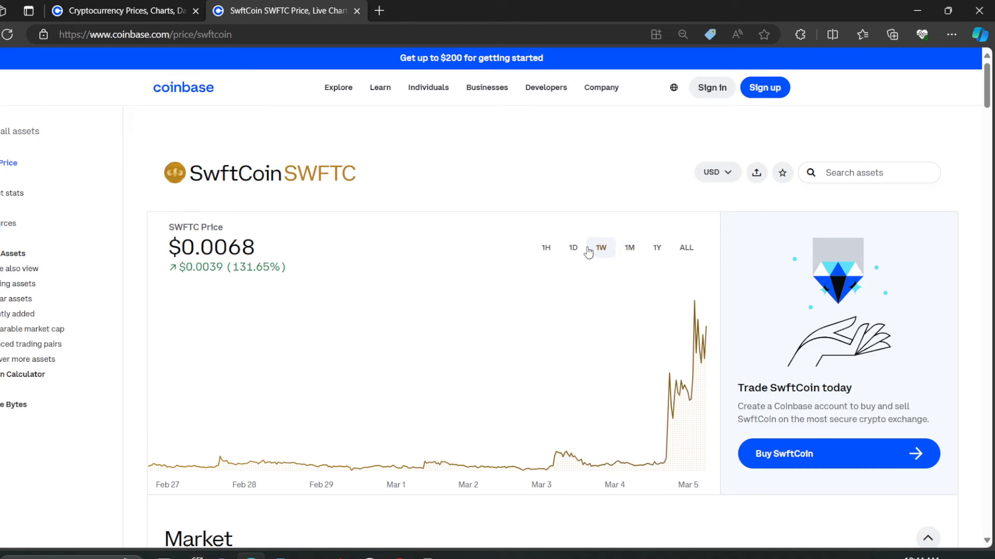
left_click(572, 247)
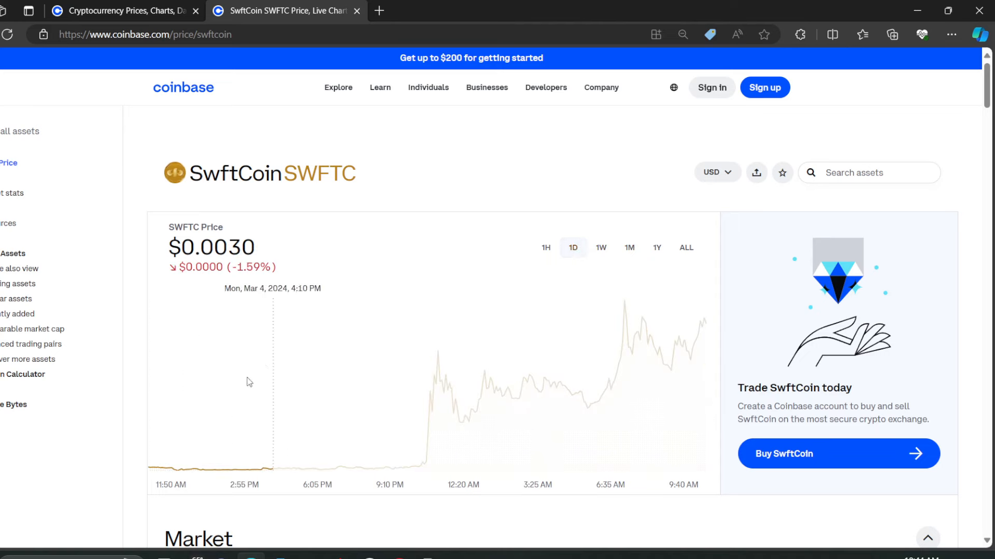
mouse_move(164, 396)
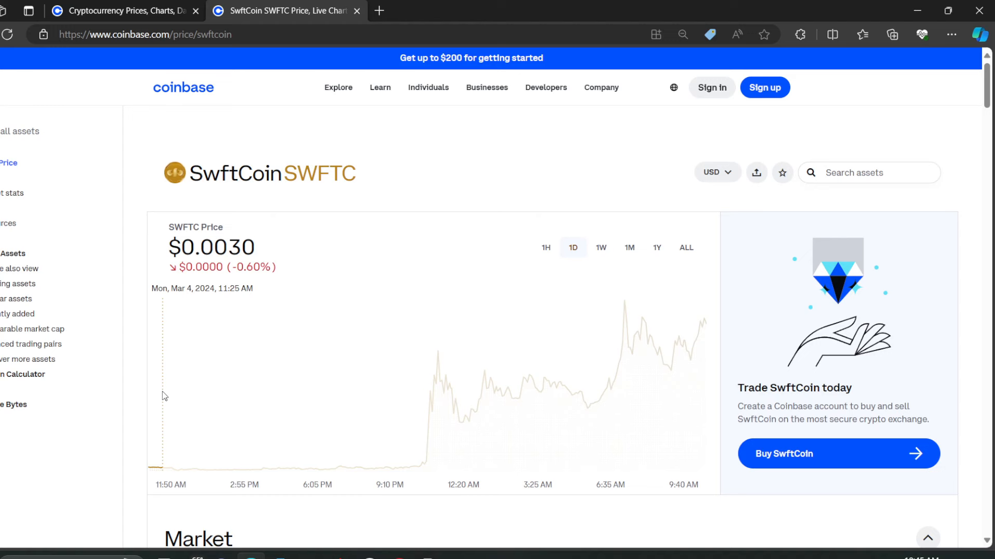
mouse_move(166, 396)
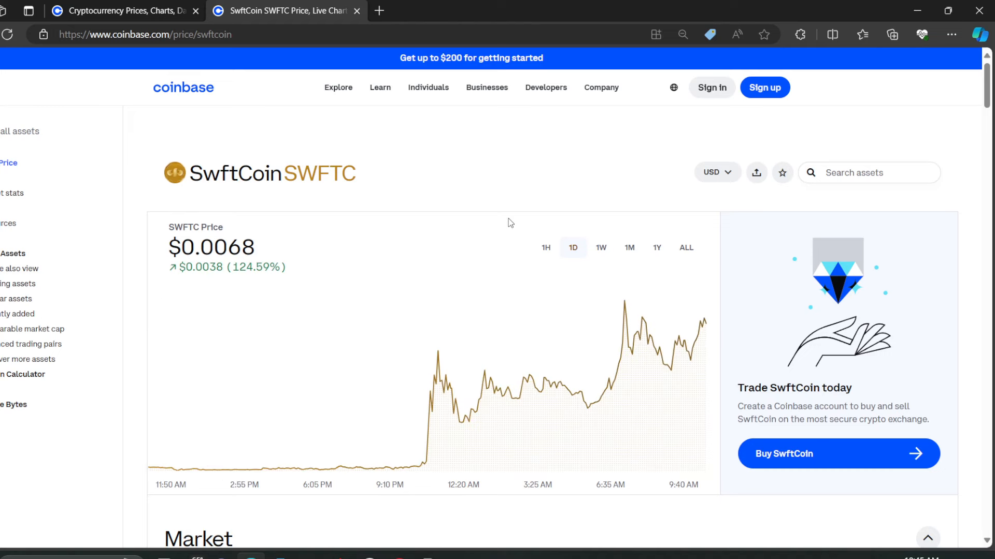
mouse_move(415, 230)
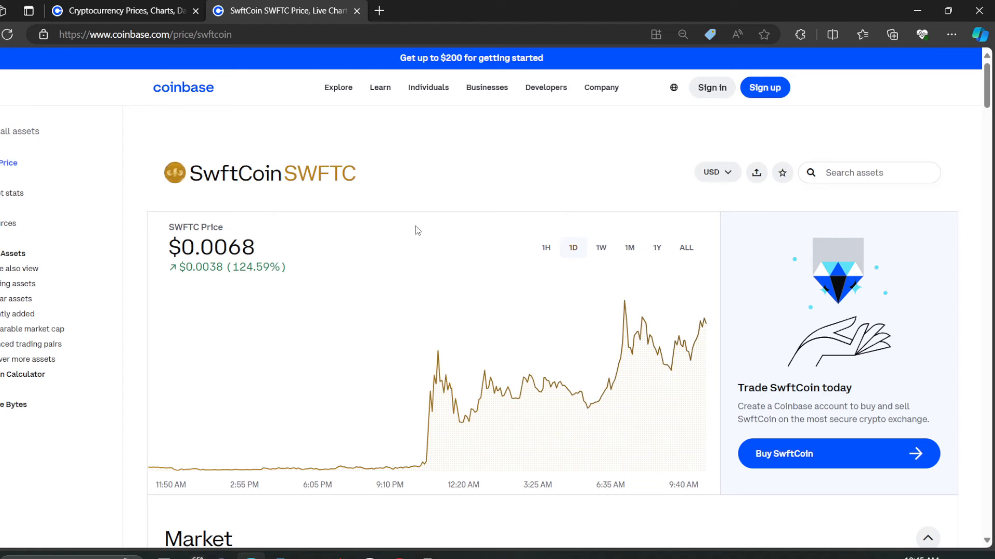
mouse_move(442, 216)
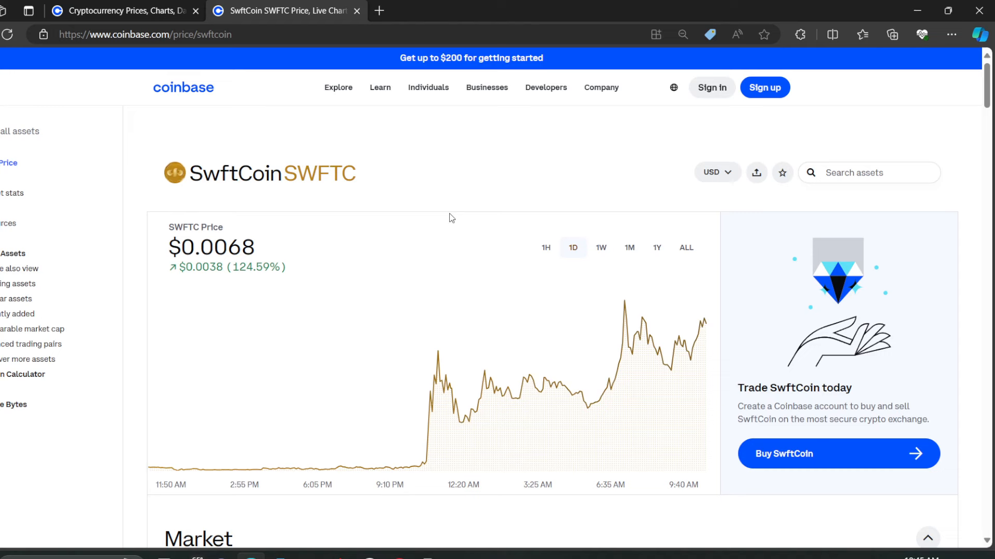
mouse_move(464, 245)
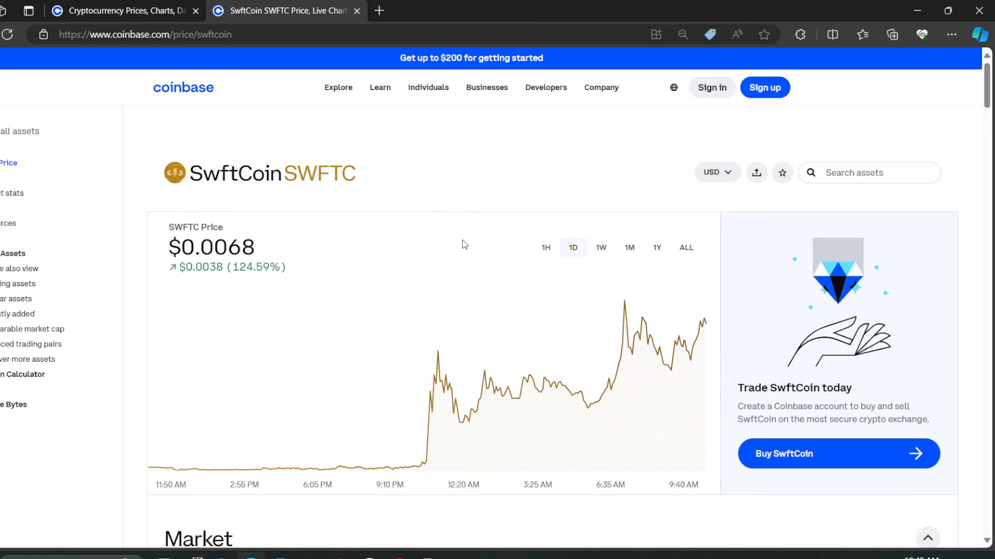
mouse_move(242, 258)
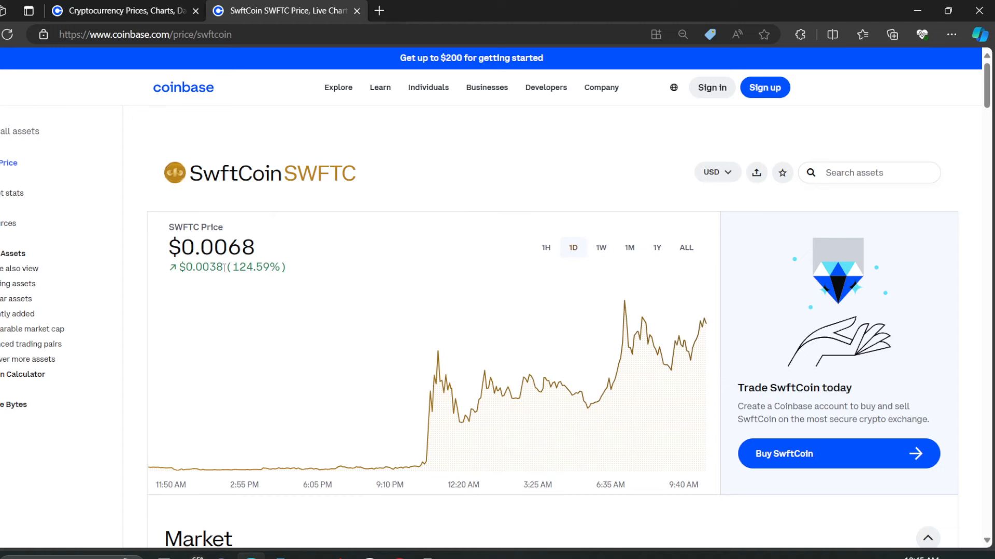
double_click(257, 267)
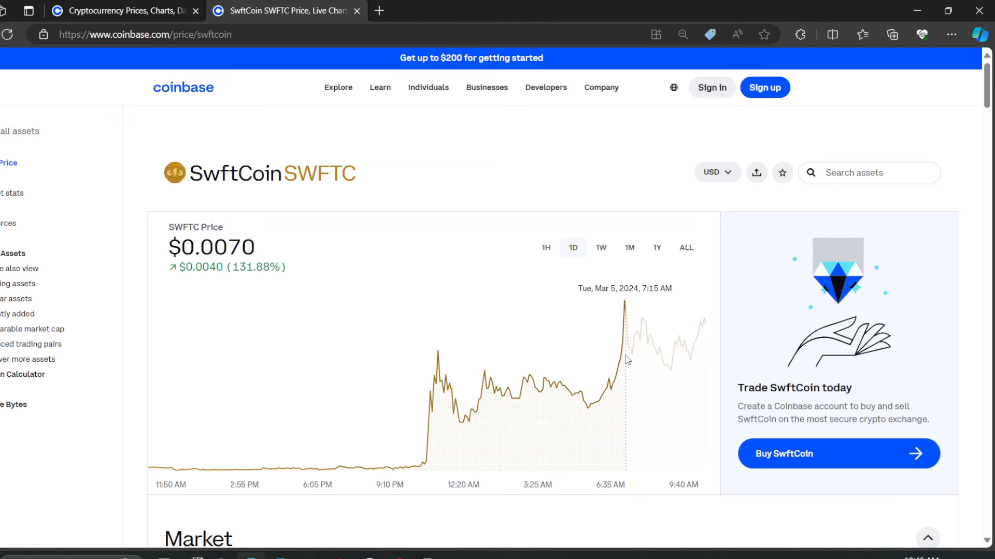
mouse_move(626, 359)
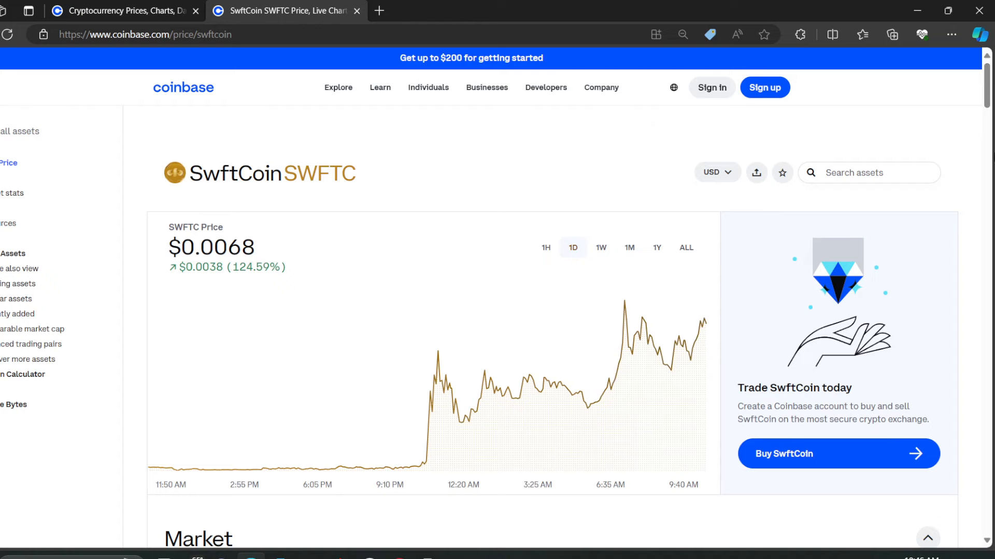
Scroll down the SWFTC page to the market cap, volume, supply and price-change stats
scroll("down", 3)
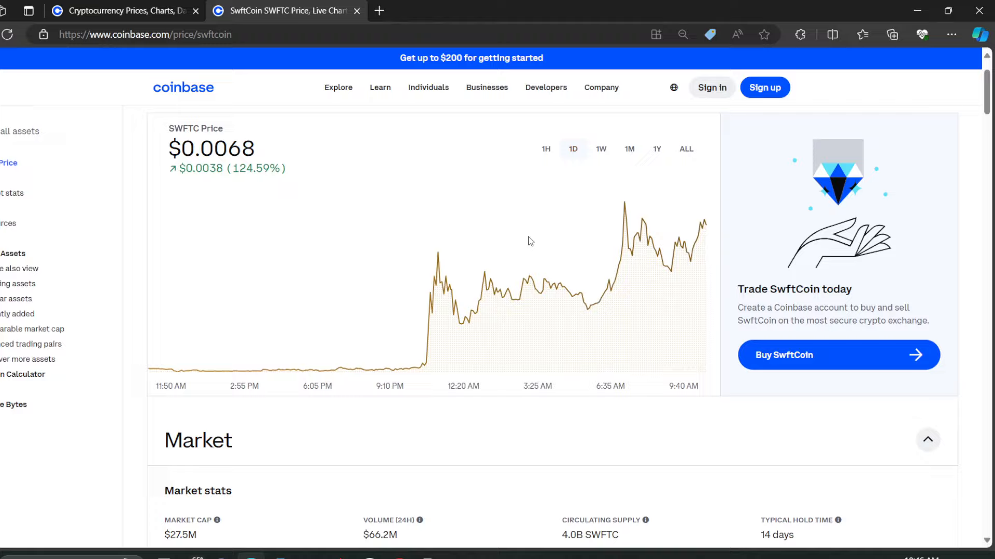
scroll("down", 3)
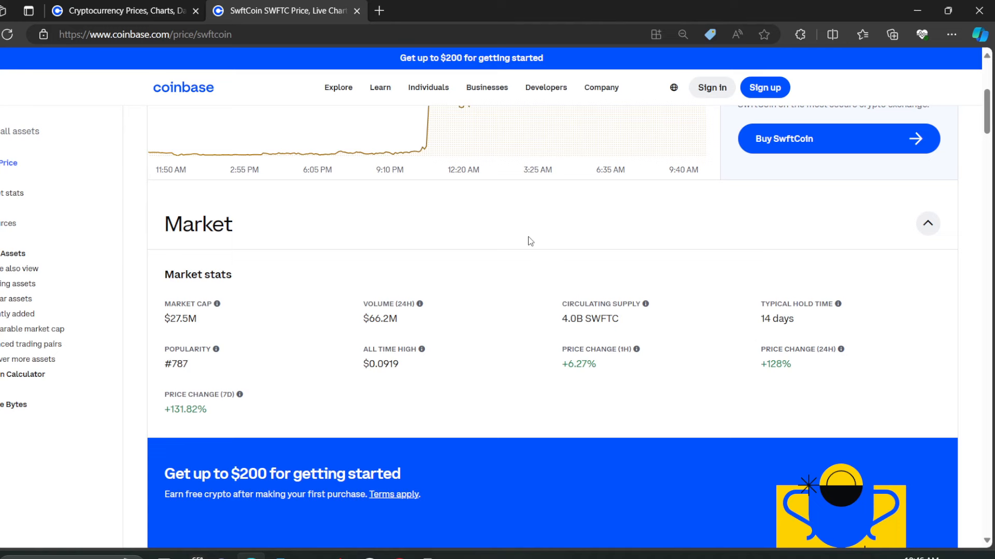
scroll("down", 3)
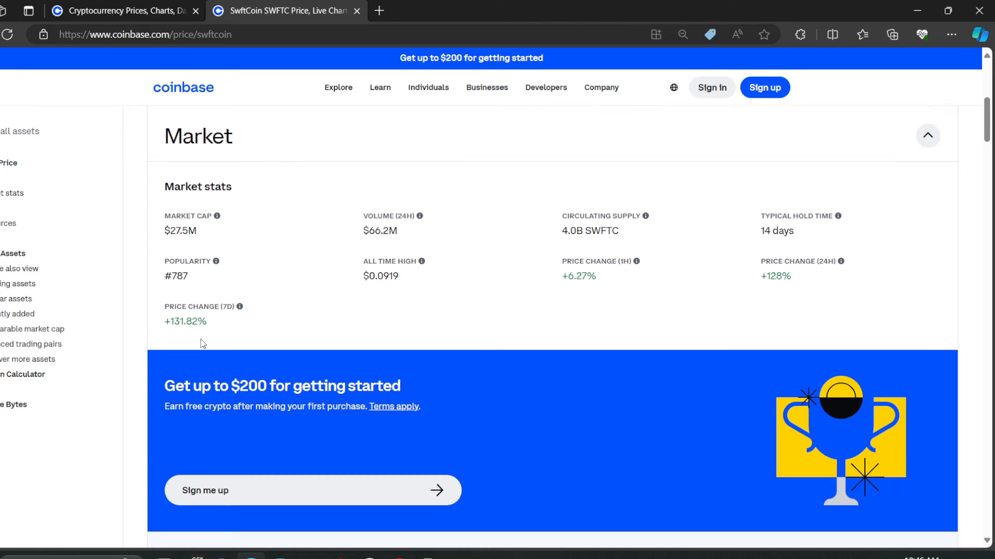
scroll("down", 3)
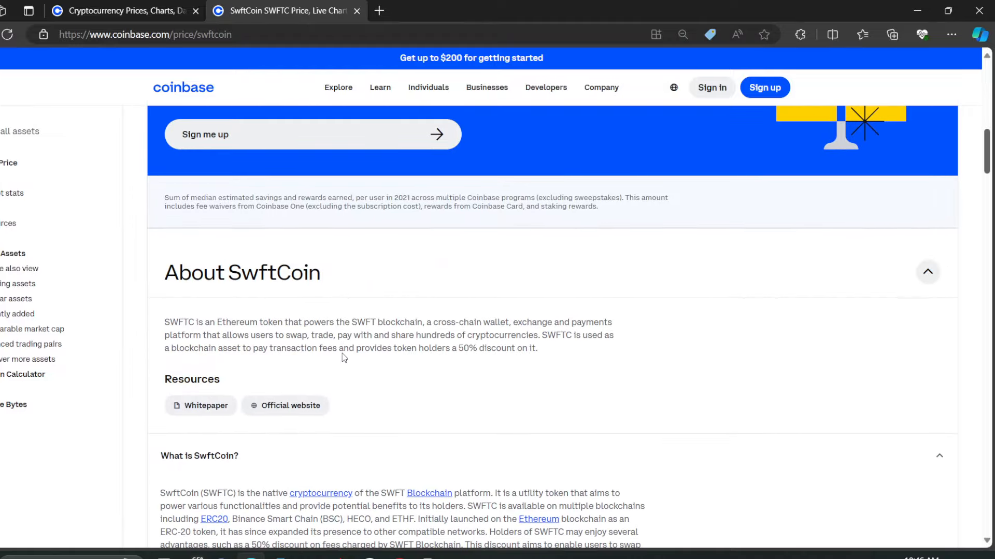
Scroll further to the About SwftCoin description and resources
scroll("down", 3)
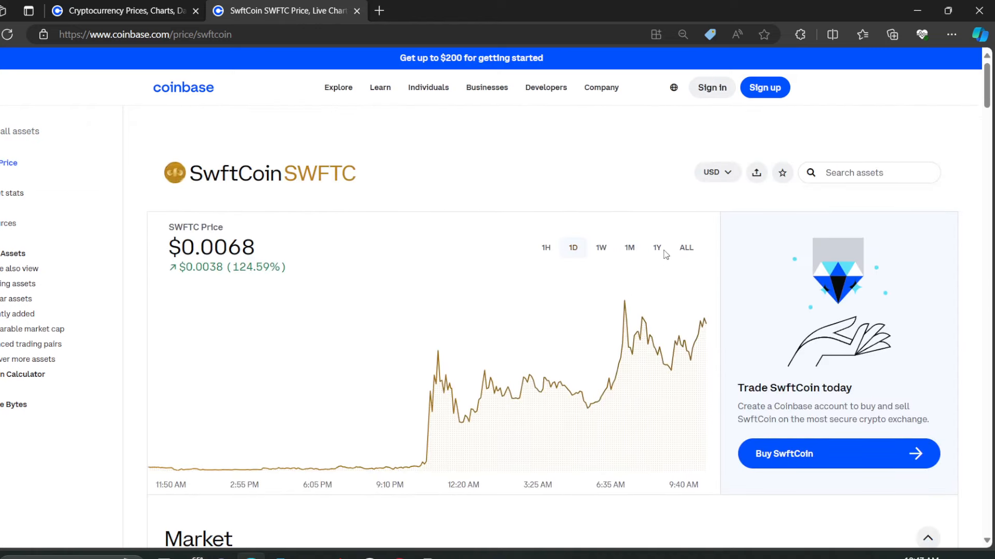
Show the 1Y chart (up 448.83%), then the 1M chart (up 280.15%)
left_click(655, 248)
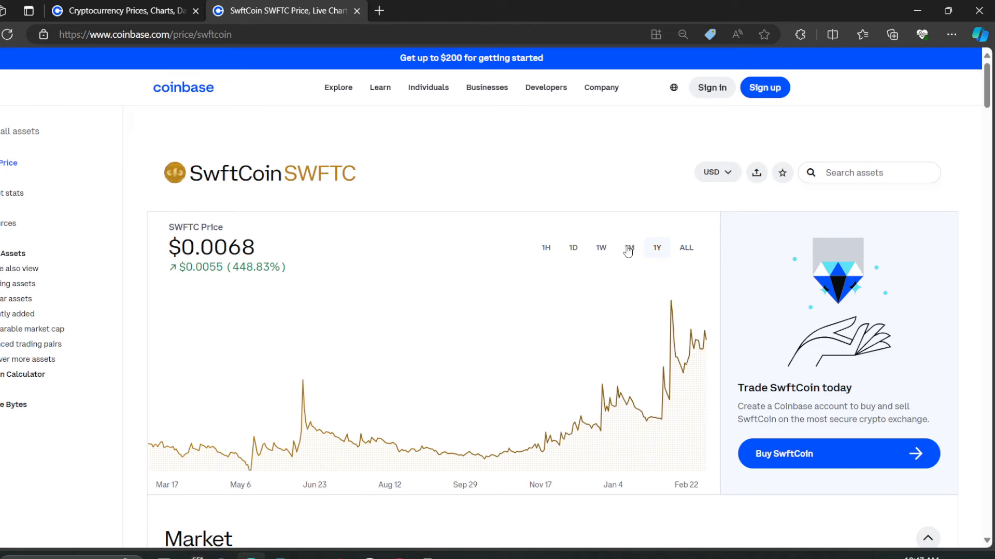
left_click(628, 248)
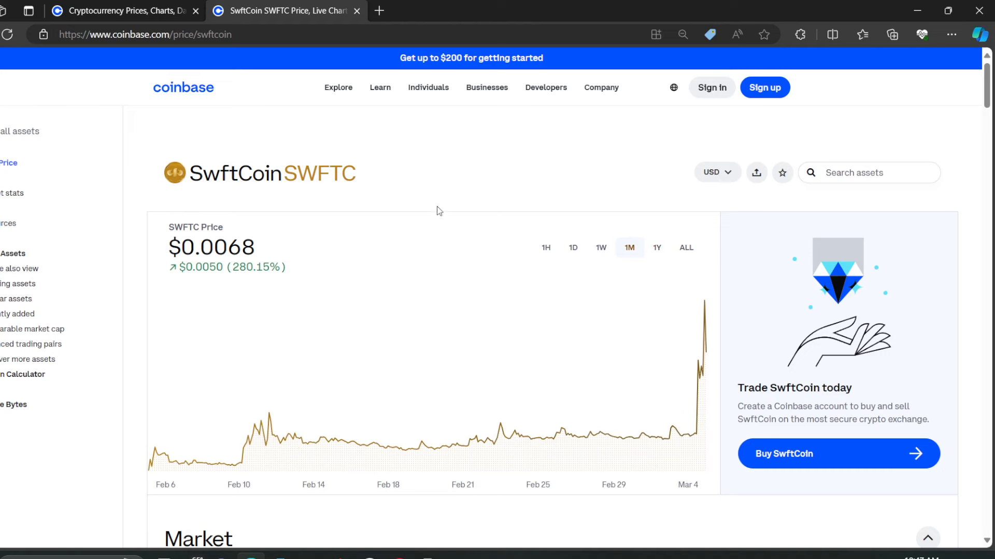